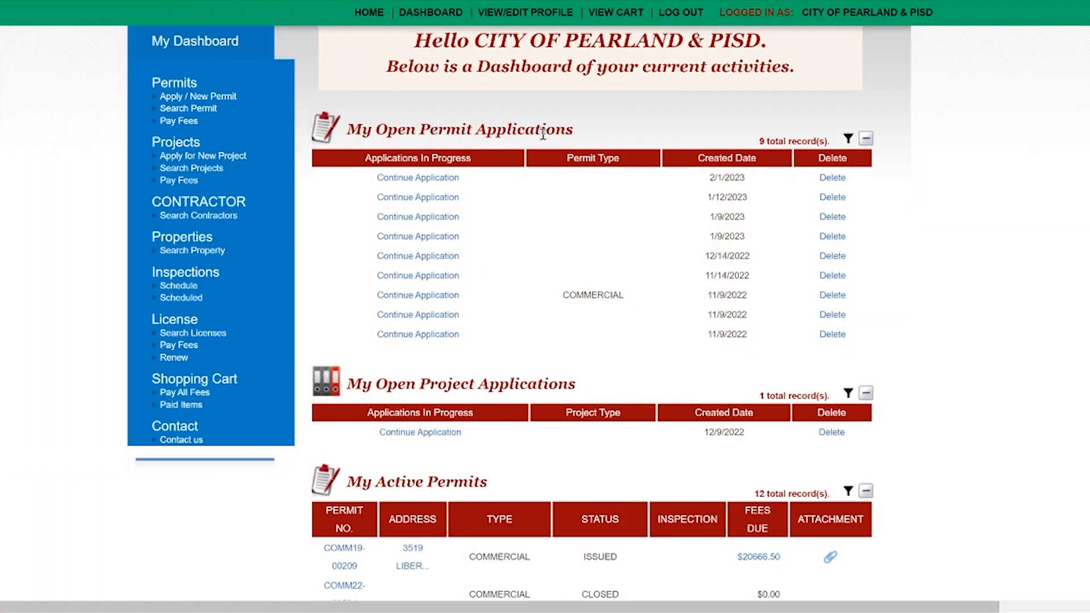
pyautogui.moveTo(669, 93)
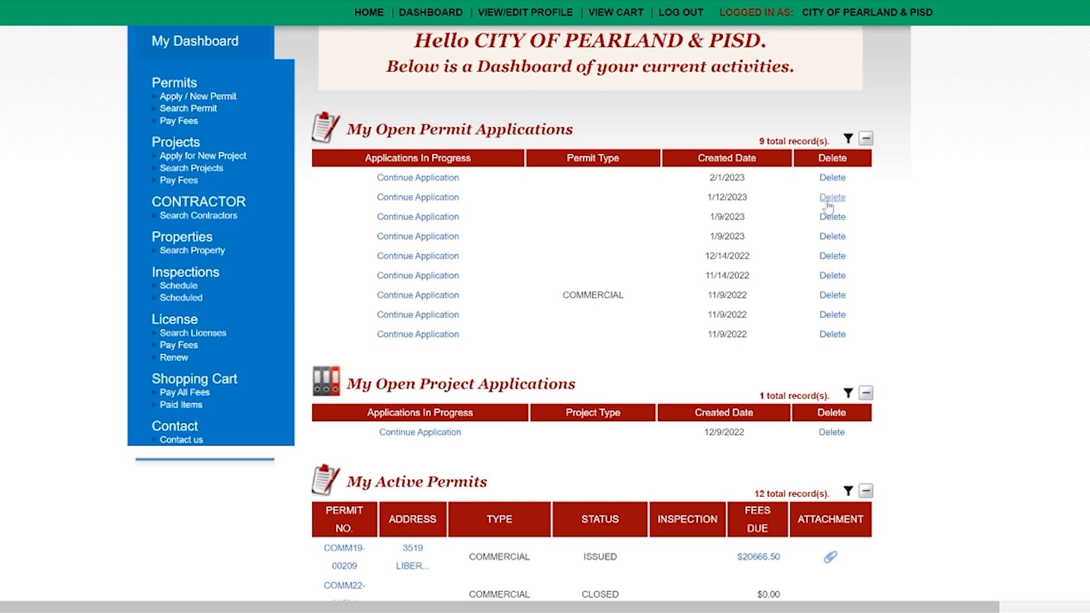
pyautogui.moveTo(807, 32)
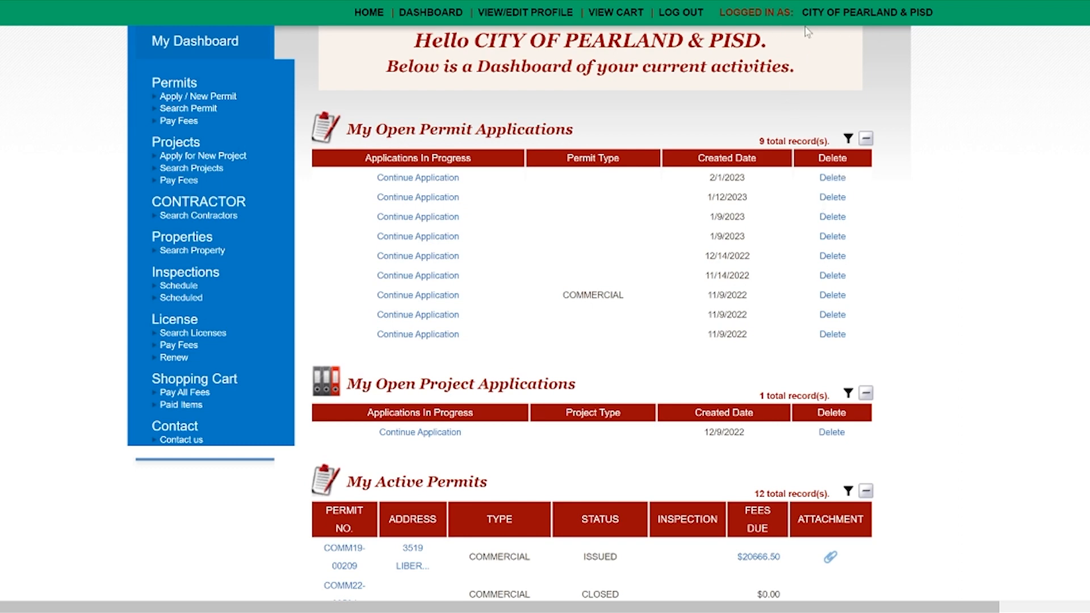
pyautogui.moveTo(969, 171)
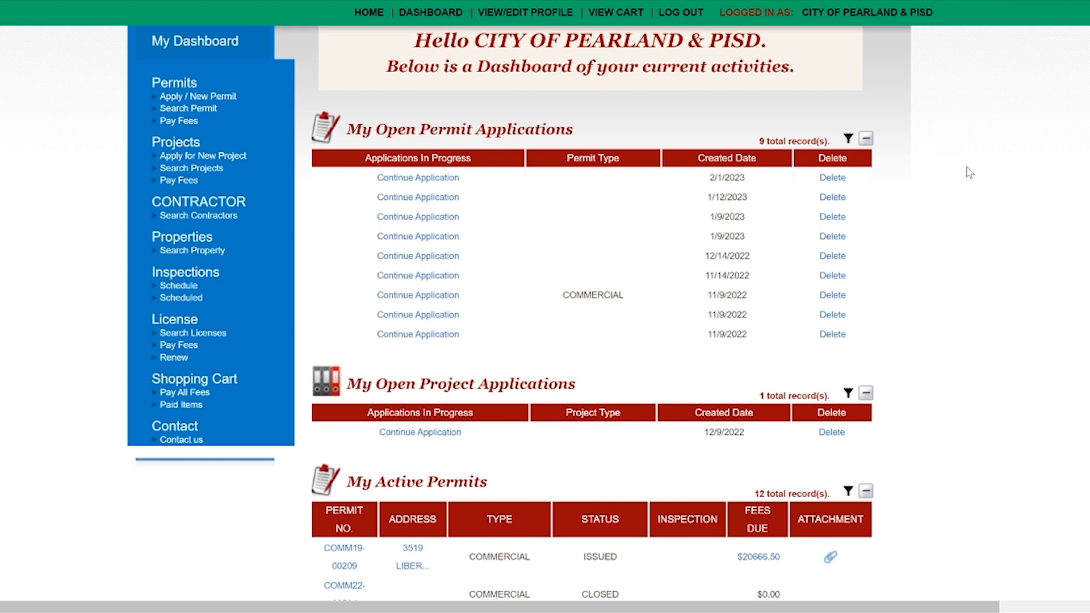
# Open permit RES20-02152 from My Active Permits and bring up its attachment upload window.
pyautogui.scroll(-3)
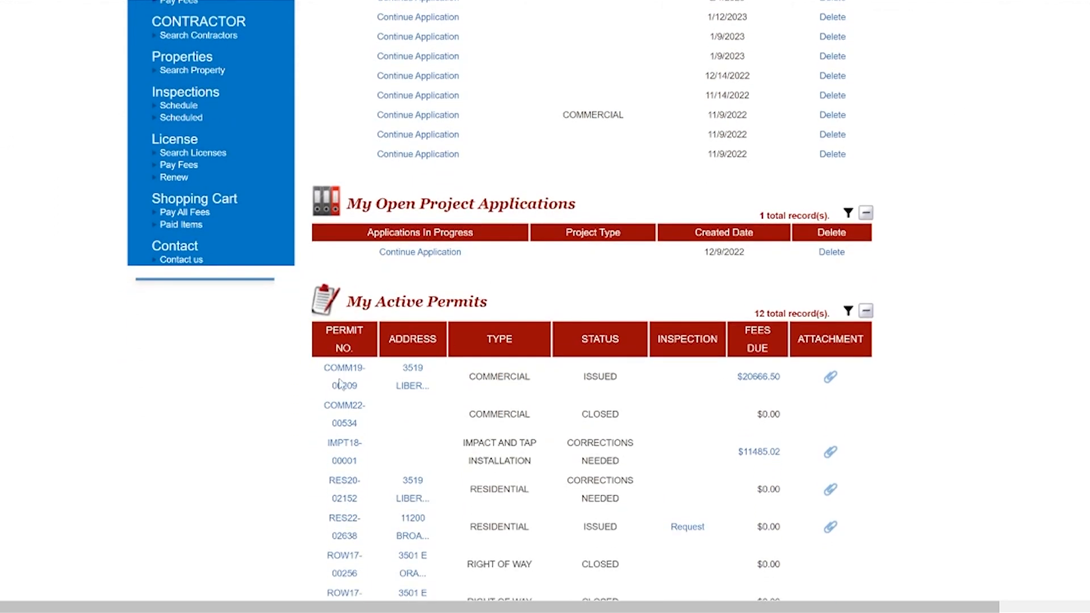
pyautogui.click(344, 489)
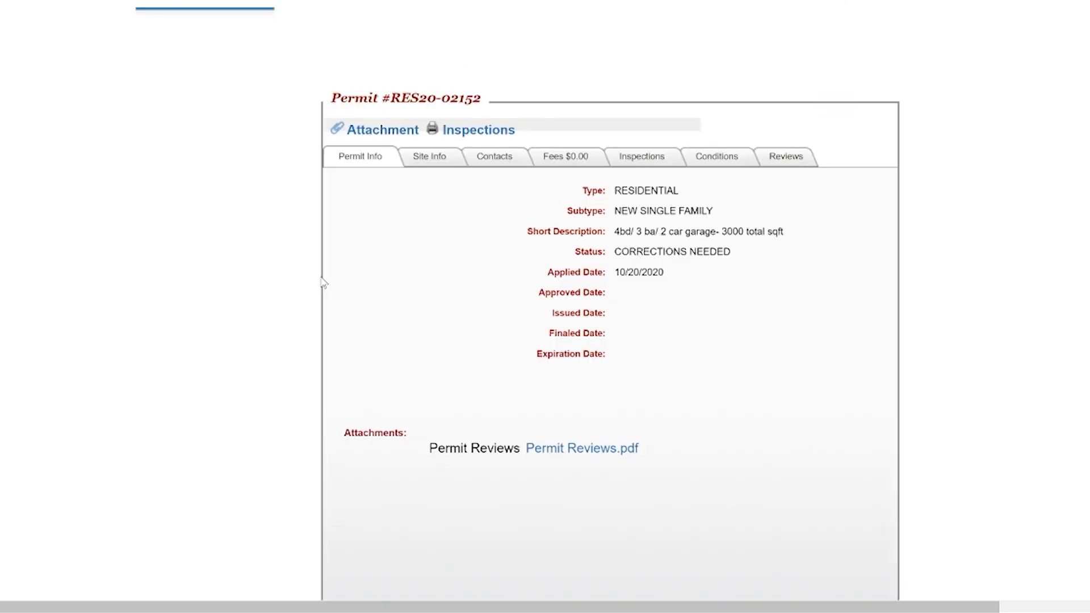
pyautogui.click(382, 129)
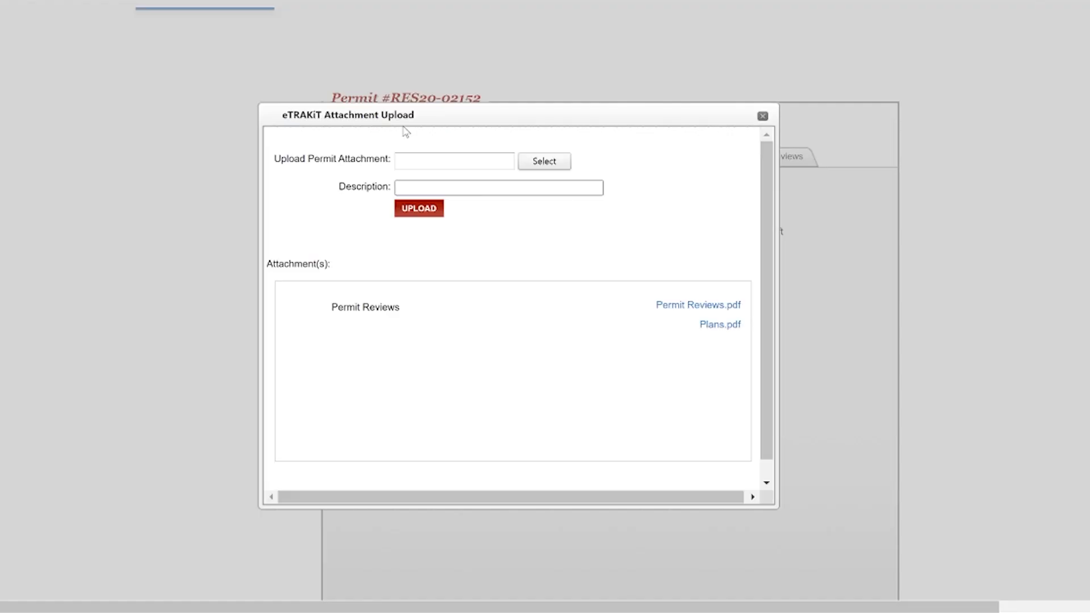
# Upload the Plans PDF to RES20-02152 as Plans_1.pdf and close the upload window.
pyautogui.click(543, 160)
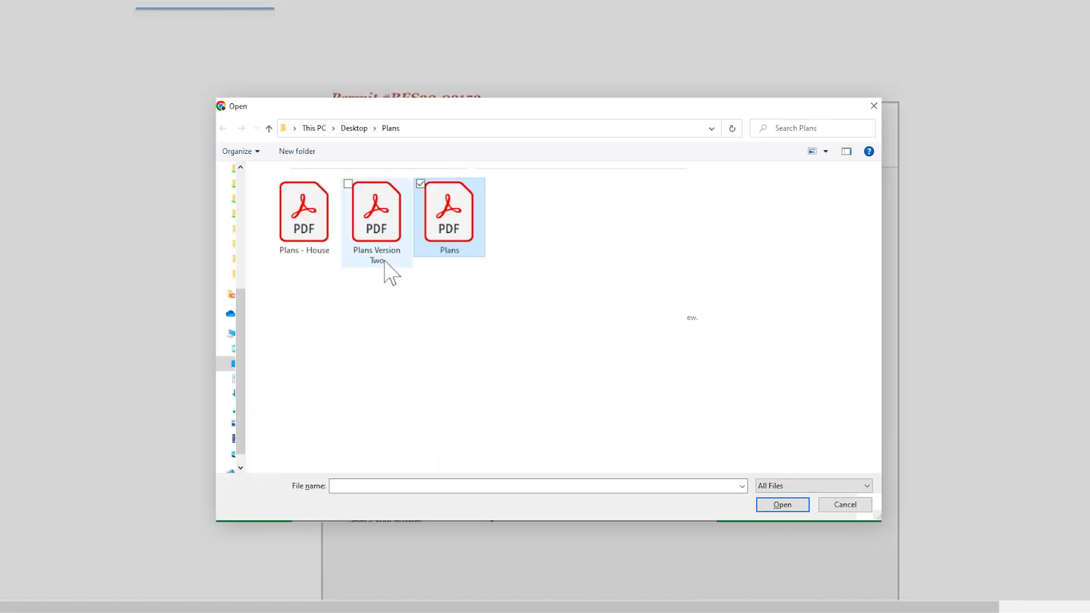
pyautogui.click(375, 216)
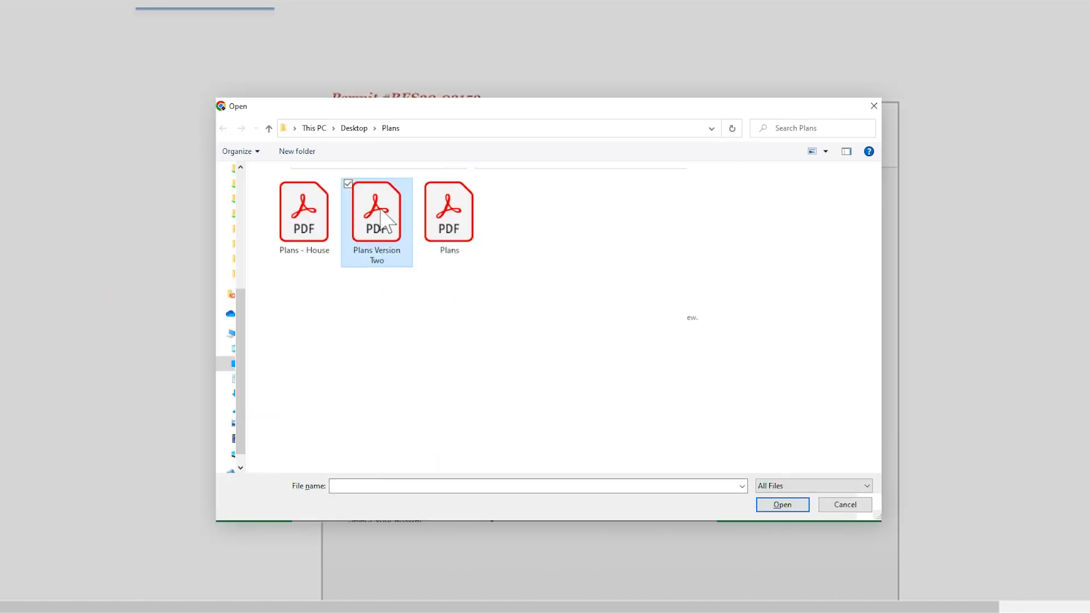
pyautogui.click(781, 504)
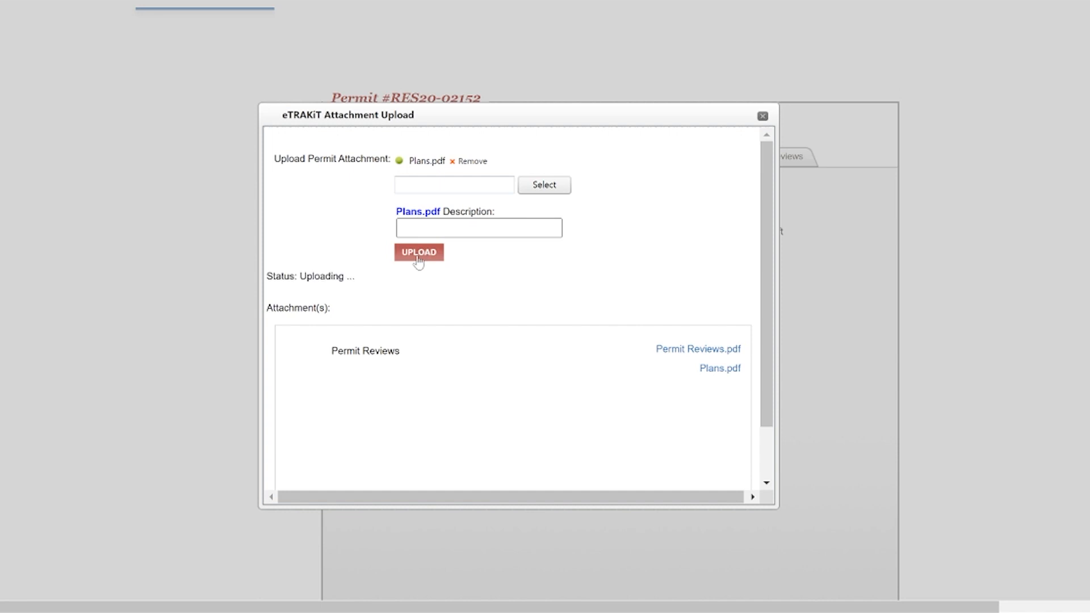
pyautogui.click(419, 252)
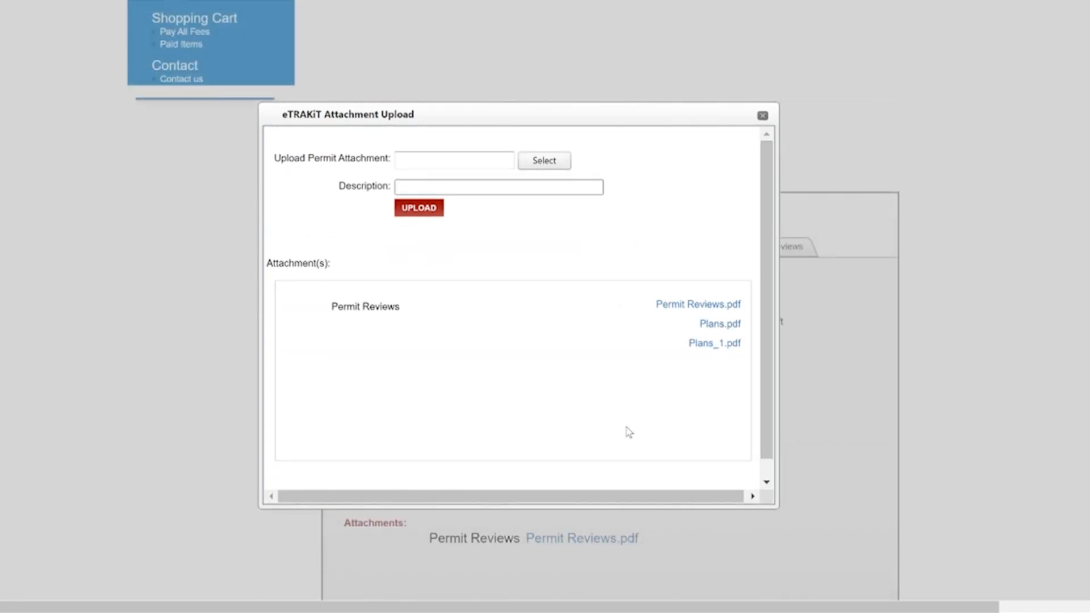
pyautogui.click(762, 115)
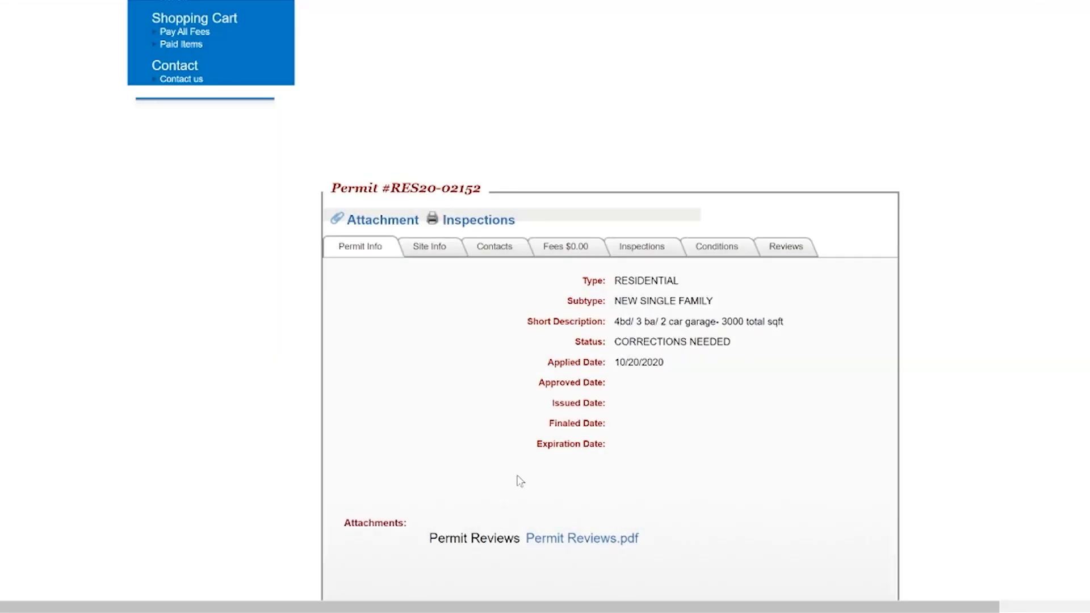
# Scroll to the Attachments section to confirm Plans_1.pdf is listed with Plans.pdf and Permit Reviews.pdf.
pyautogui.scroll(3)
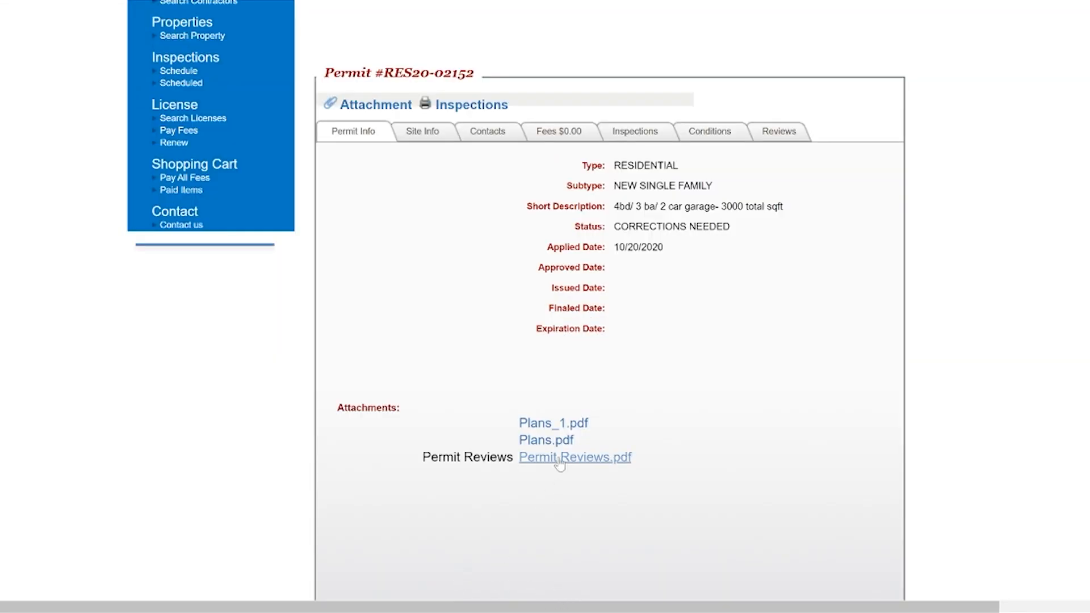
pyautogui.moveTo(658, 526)
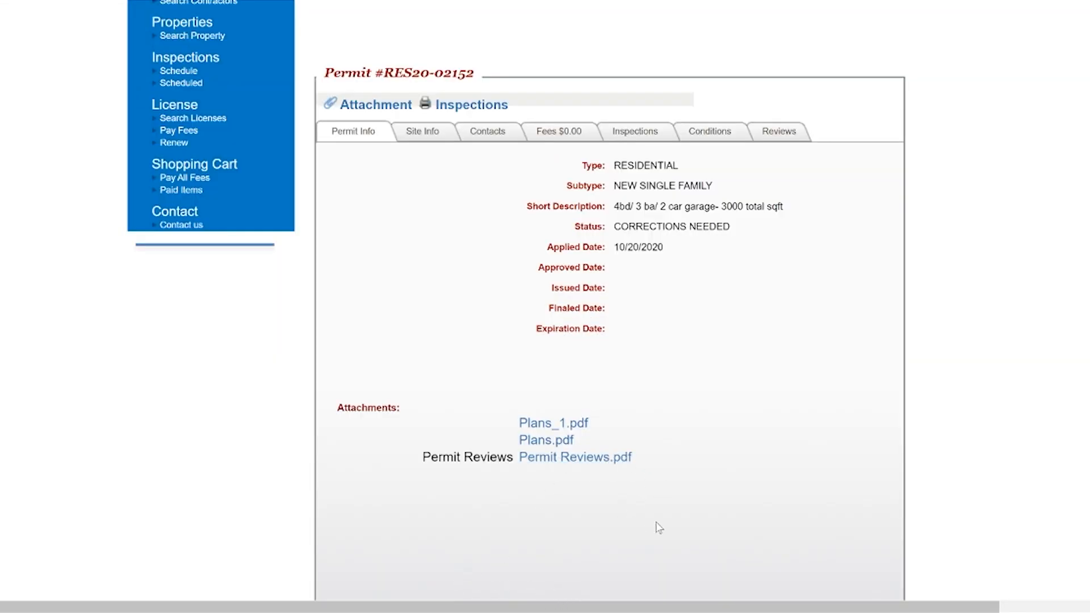
pyautogui.moveTo(651, 540)
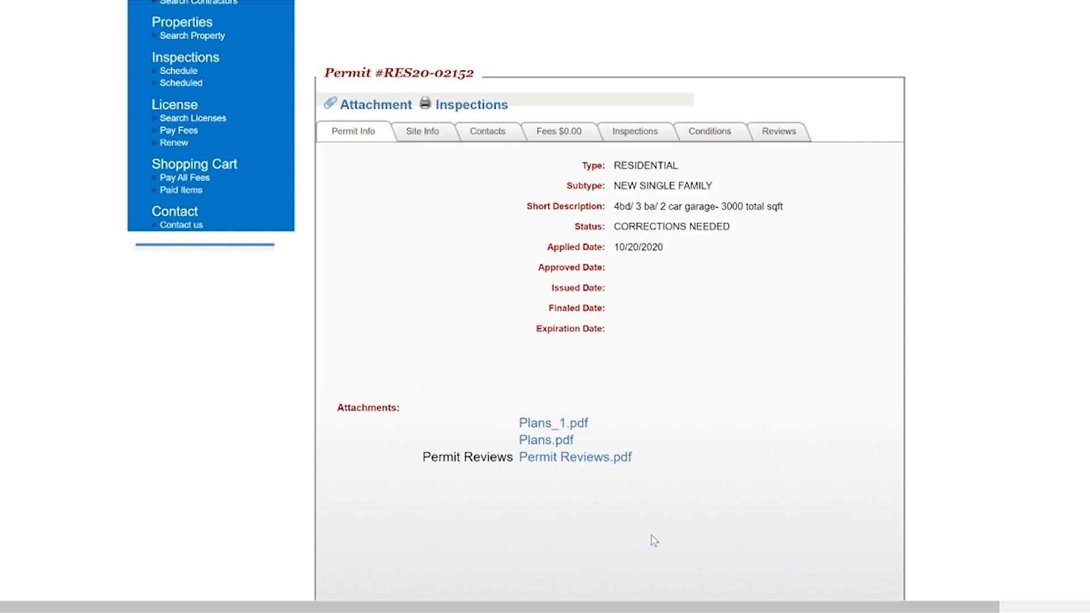